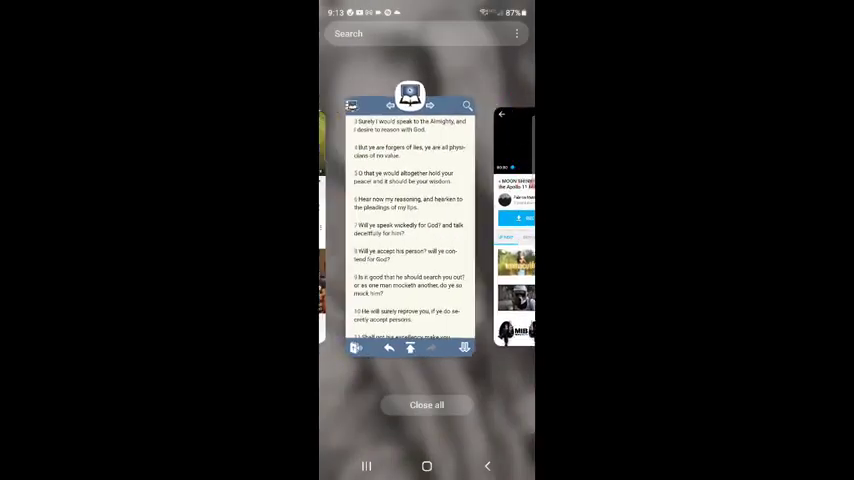
Step: Return to Blue Letter Bible at Job 13 and bring up Bible Tools for verse 13:4
{"action": "left_click", "coordinate": [410, 220]}
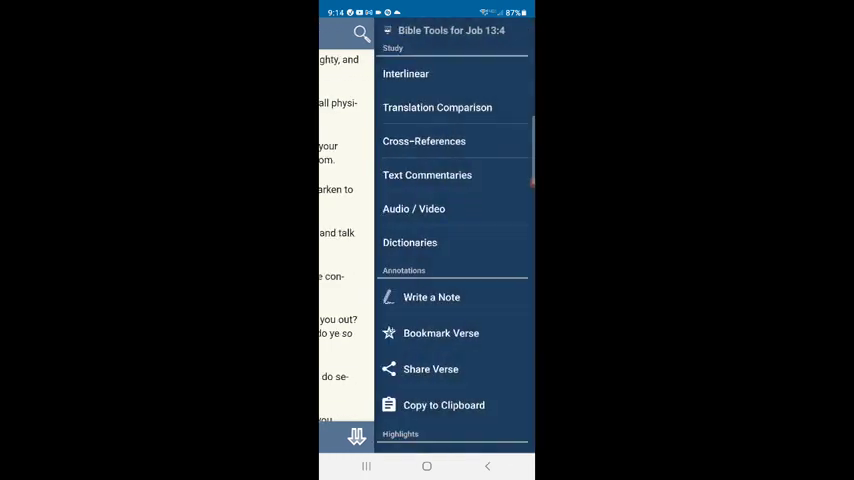
Step: Open the Job 13:4 interlinear and look up Strong's H2950 (taphal) behind 'forgers'
{"action": "left_click", "coordinate": [404, 72]}
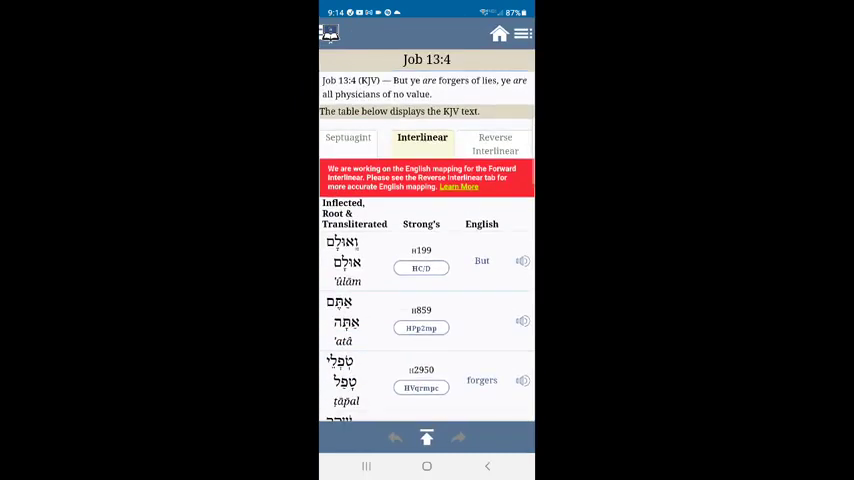
{"action": "left_click", "coordinate": [420, 368]}
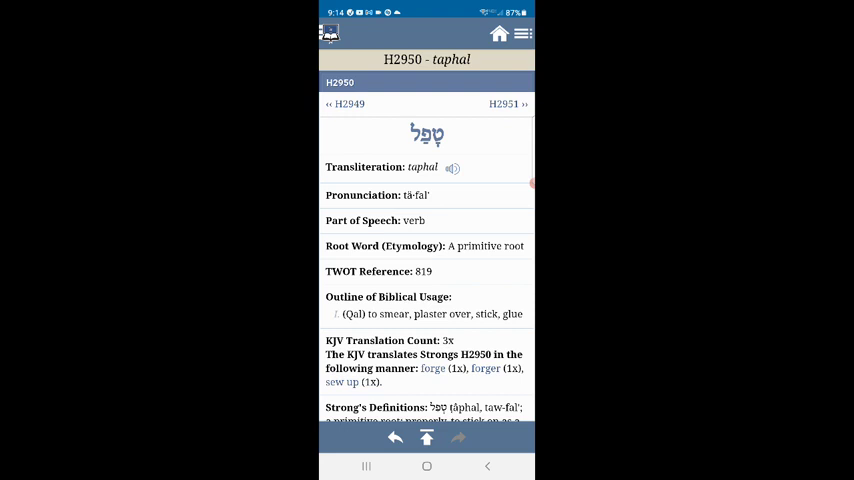
Step: Scroll through the H2950 lexicon entry before heading to the Old Testament book list
{"action": "scroll", "scroll_direction": "down", "scroll_amount": 3}
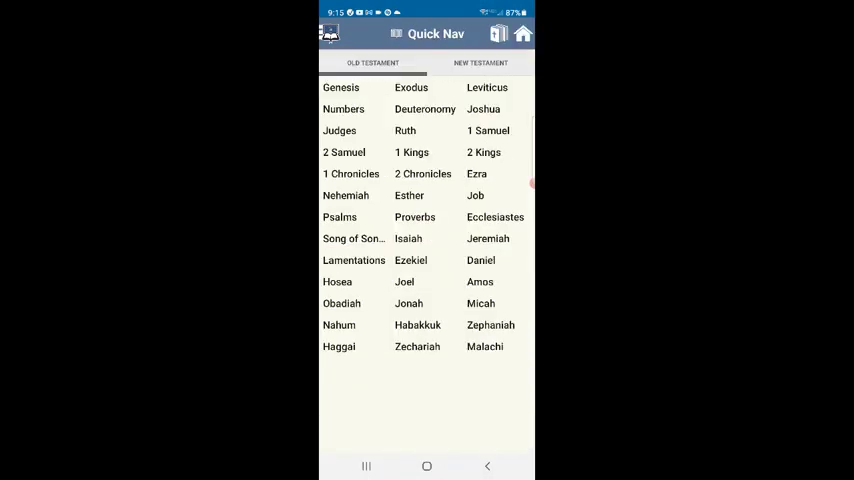
Step: Choose Psalms in Quick Nav, open Psalm 64 in the KJV and read down the chapter
{"action": "left_click", "coordinate": [340, 216]}
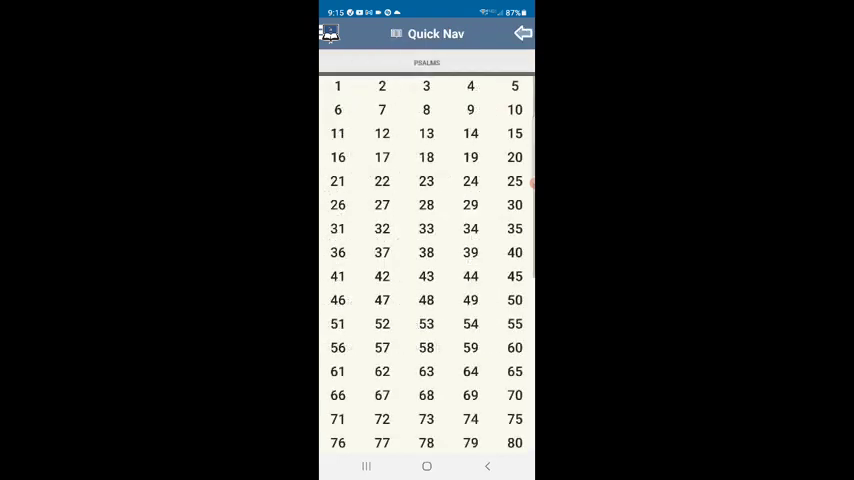
{"action": "scroll", "scroll_direction": "down", "scroll_amount": 3}
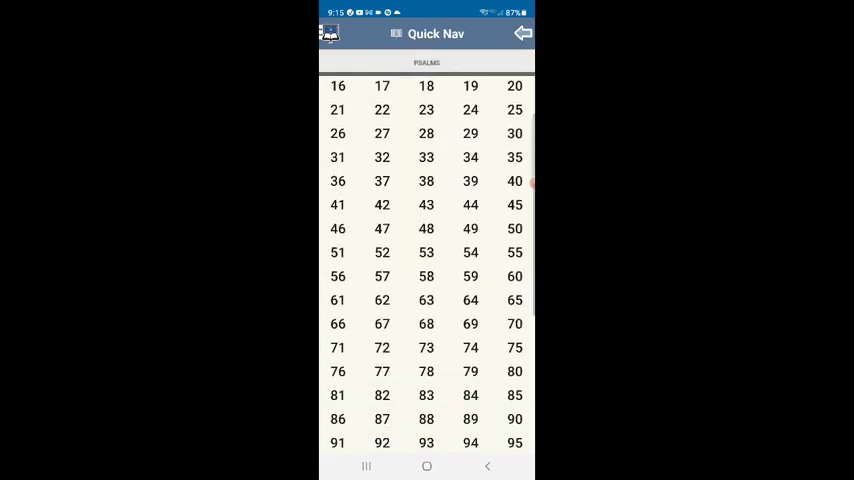
{"action": "left_click", "coordinate": [470, 300]}
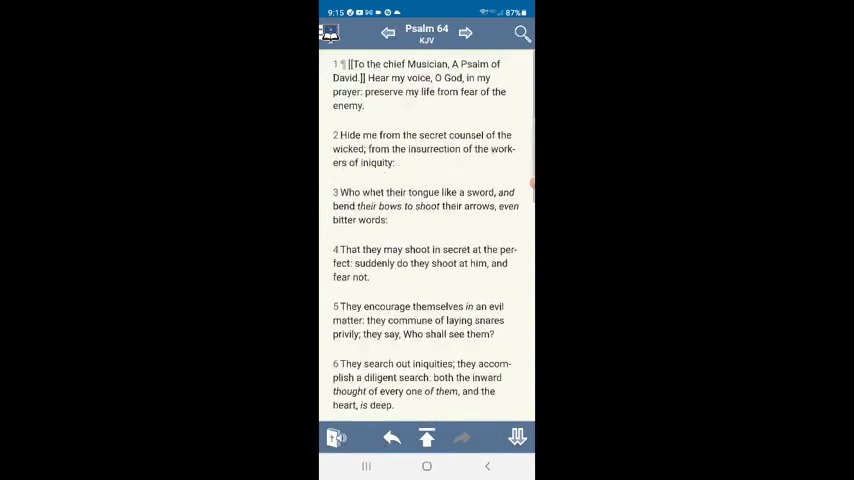
{"action": "scroll", "scroll_direction": "down", "scroll_amount": 3}
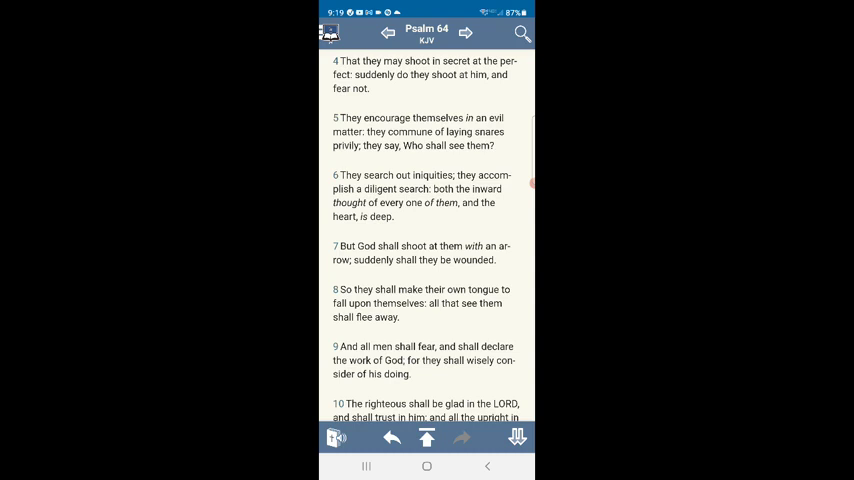
{"action": "left_click", "coordinate": [366, 466]}
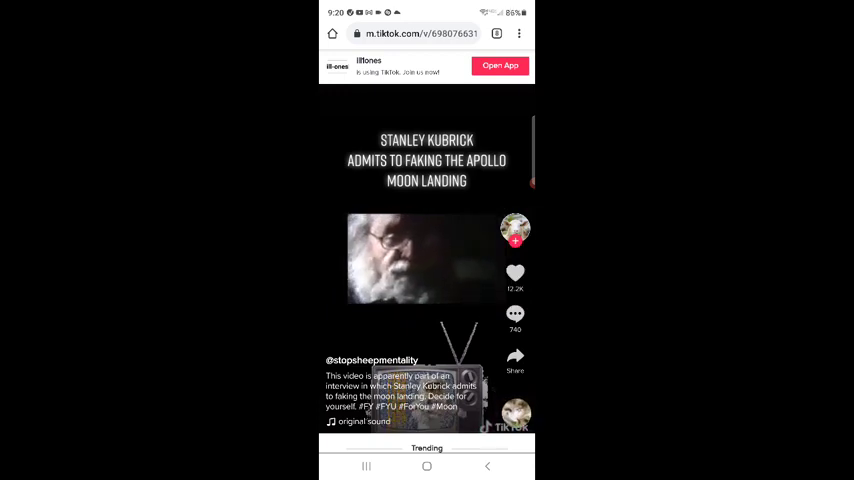
Step: Pause the Kubrick moon-landing interview video in TikTok
{"action": "left_click", "coordinate": [426, 258]}
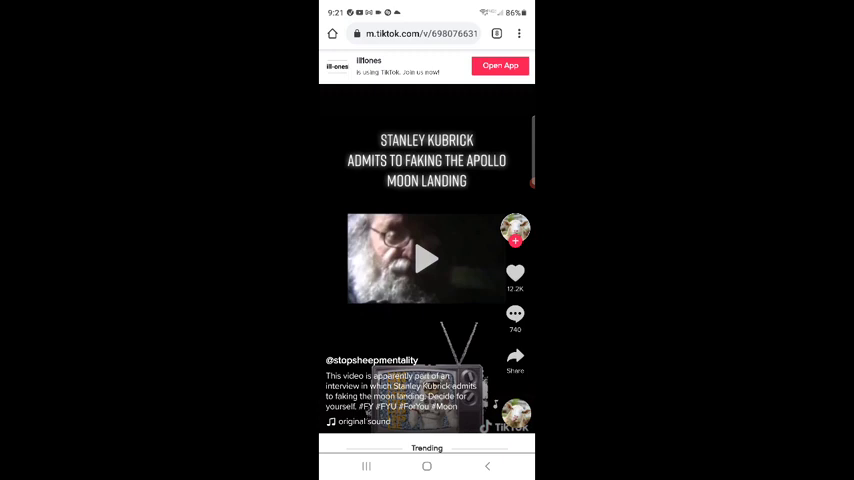
Step: Resume the Kubrick interview clip, pause it briefly, then resume playback again
{"action": "left_click", "coordinate": [426, 258]}
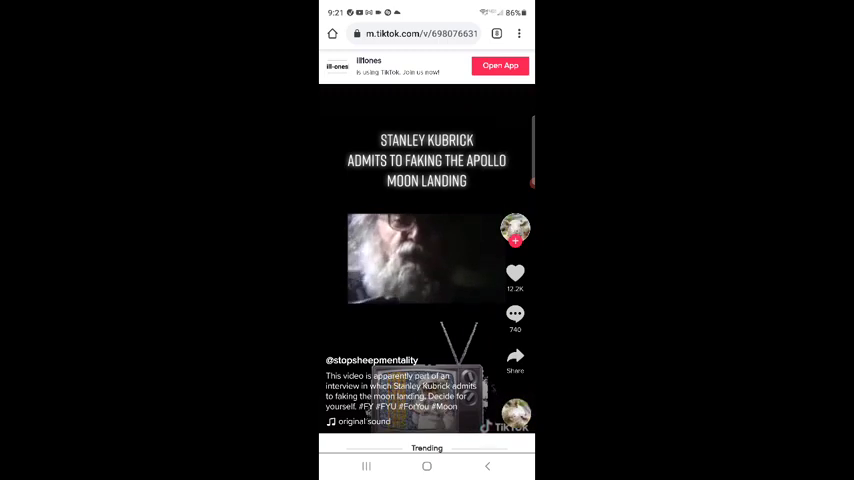
{"action": "left_click", "coordinate": [426, 258]}
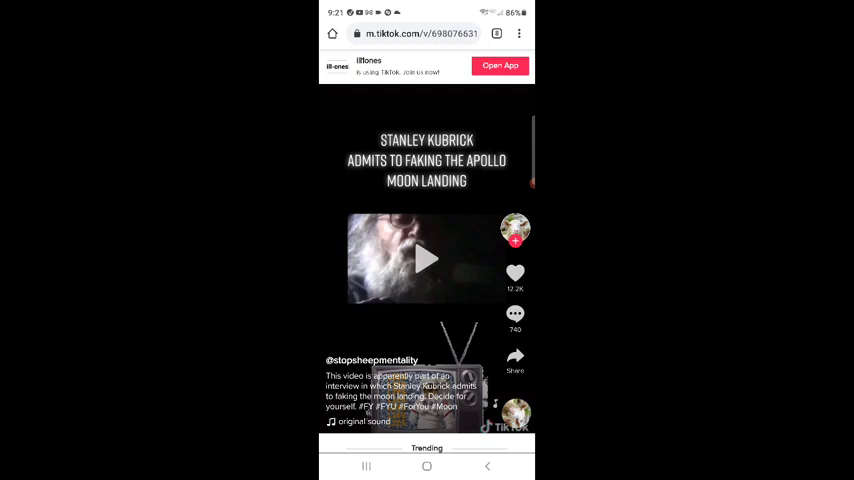
{"action": "left_click", "coordinate": [428, 258]}
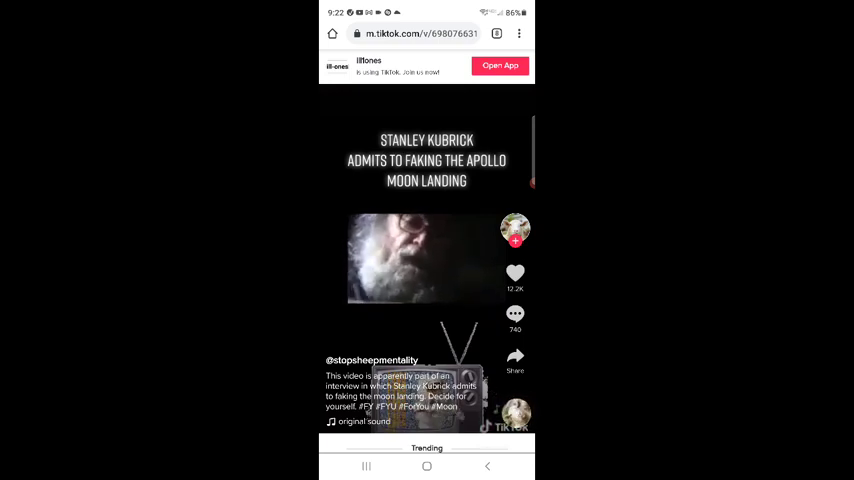
Step: Pause the Kubrick moon-landing video, then play it again
{"action": "left_click", "coordinate": [426, 258]}
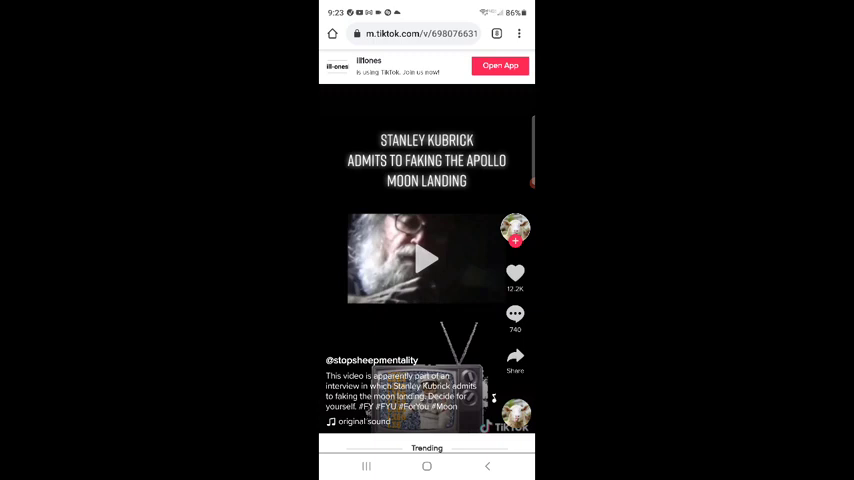
{"action": "left_click", "coordinate": [426, 258]}
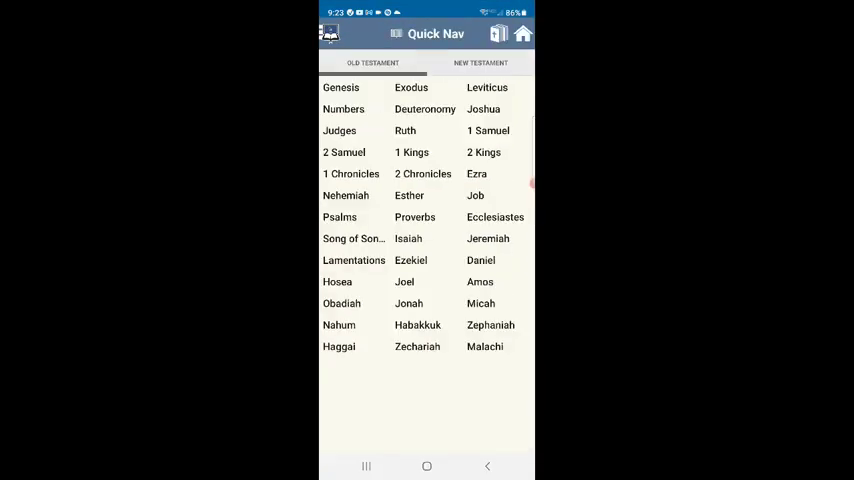
Step: Switch Quick Nav to the New Testament, choose James and open one of its chapters
{"action": "left_click", "coordinate": [480, 62]}
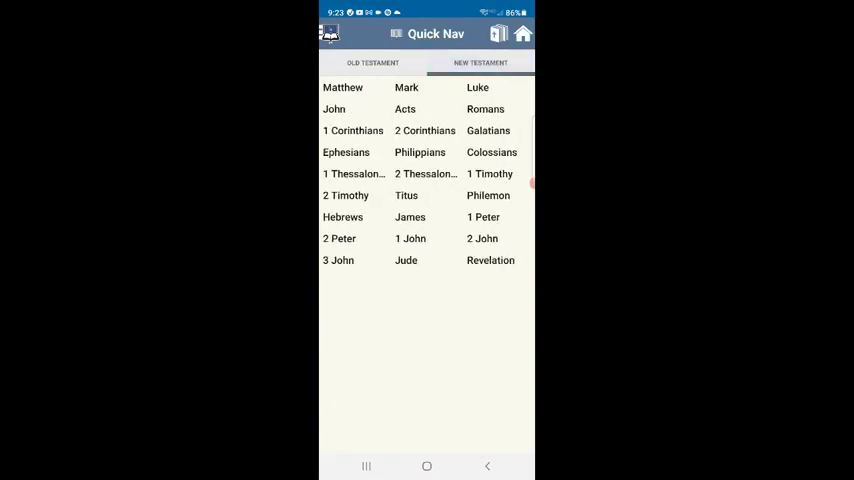
{"action": "left_click", "coordinate": [410, 216]}
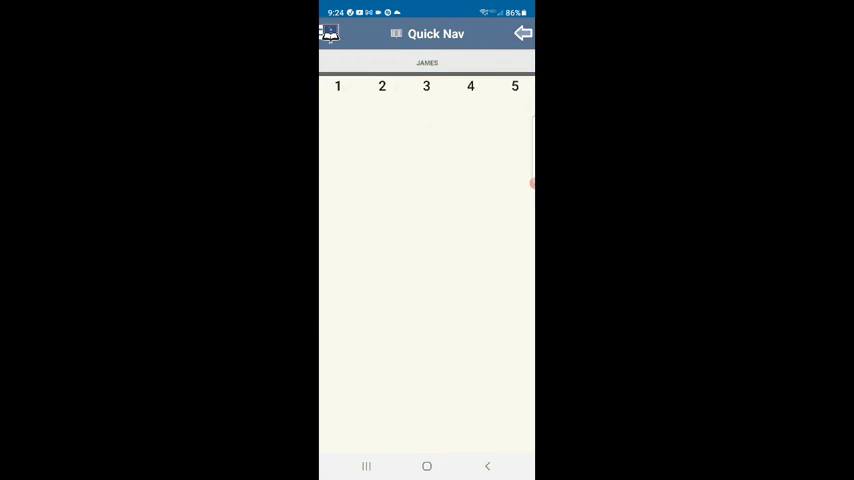
{"action": "left_click", "coordinate": [514, 86]}
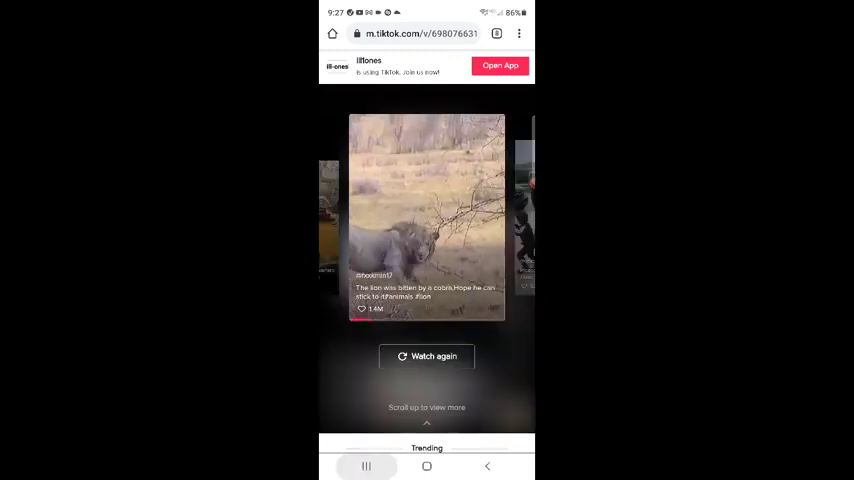
Step: Return to Blue Letter Bible from Recents and open 2 Thessalonians 2 in the KJV
{"action": "left_click", "coordinate": [366, 466]}
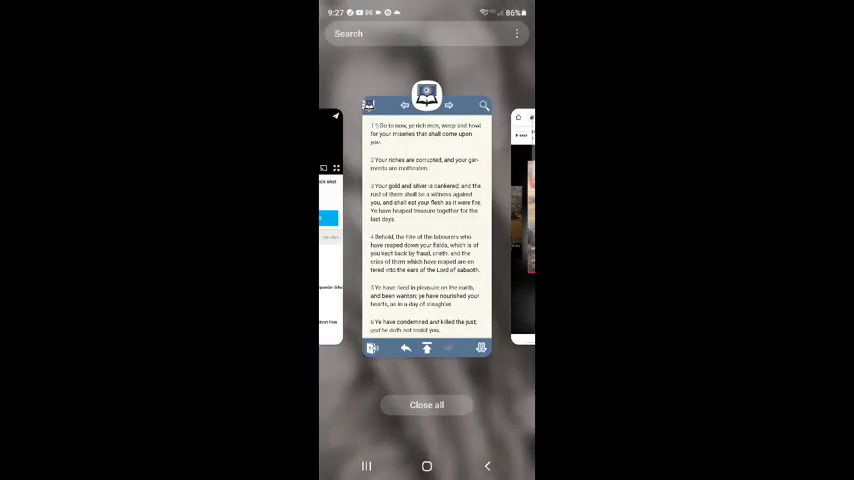
{"action": "left_click", "coordinate": [426, 224]}
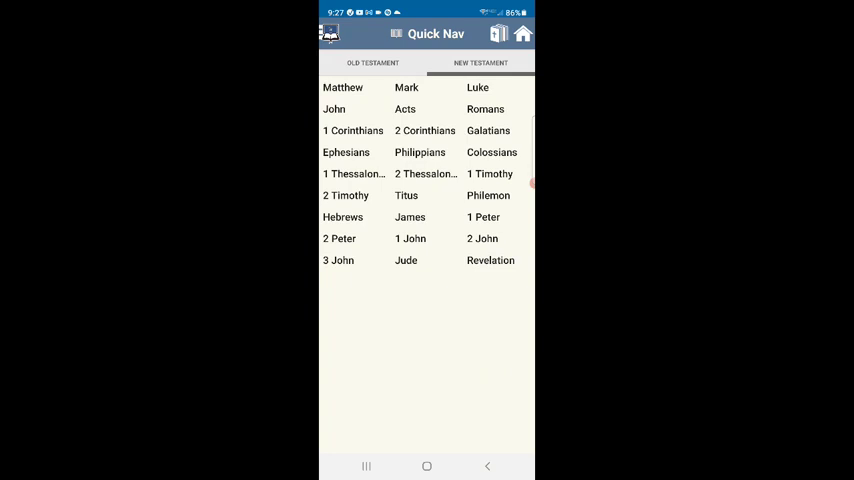
{"action": "left_click", "coordinate": [424, 172]}
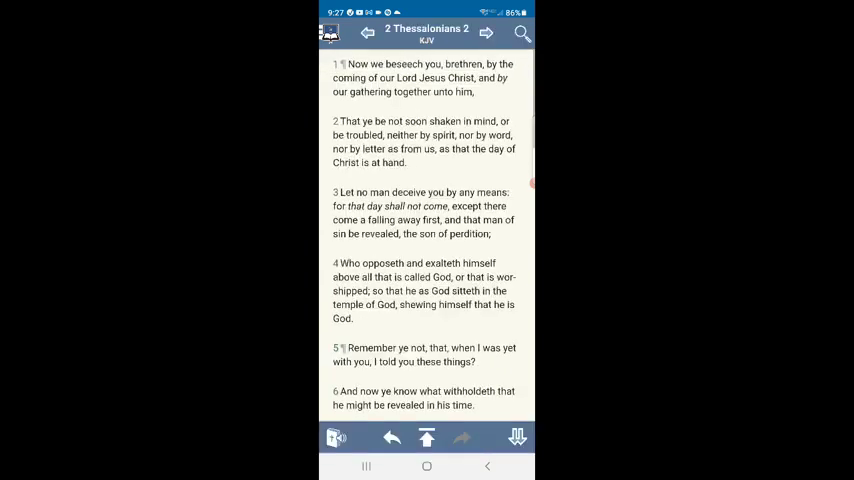
Step: Read through 2 Thessalonians 2 verses 1–10, scrolling down and back up
{"action": "scroll", "scroll_direction": "down", "scroll_amount": 3}
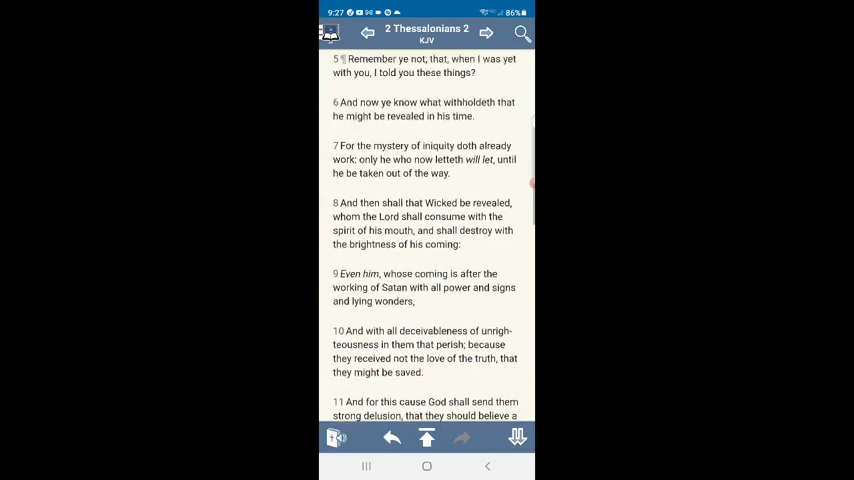
{"action": "scroll", "scroll_direction": "down", "scroll_amount": 3}
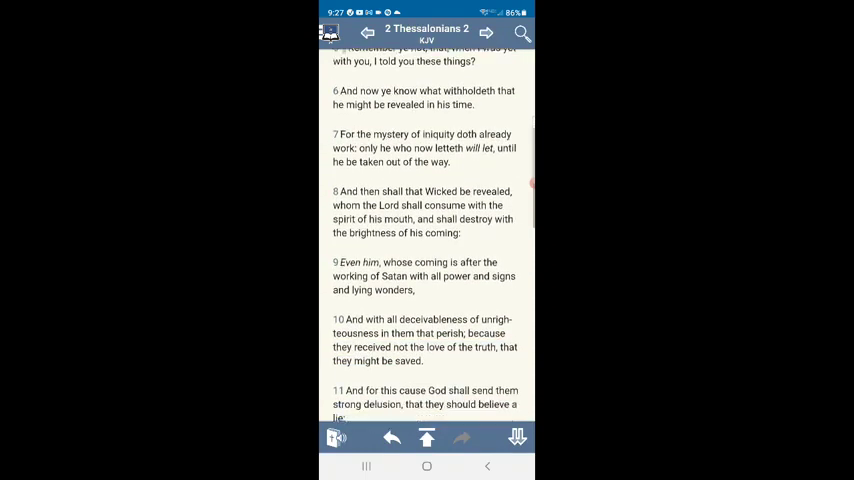
{"action": "scroll", "scroll_direction": "up", "scroll_amount": 3}
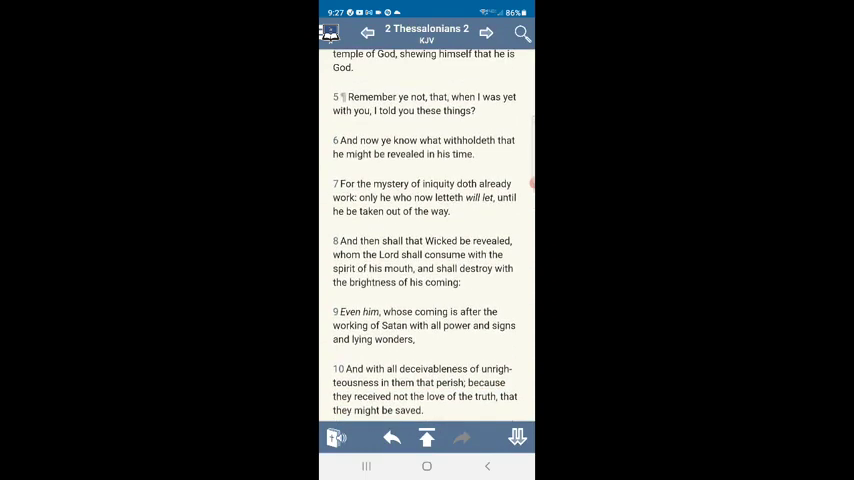
{"action": "scroll", "scroll_direction": "up", "scroll_amount": 3}
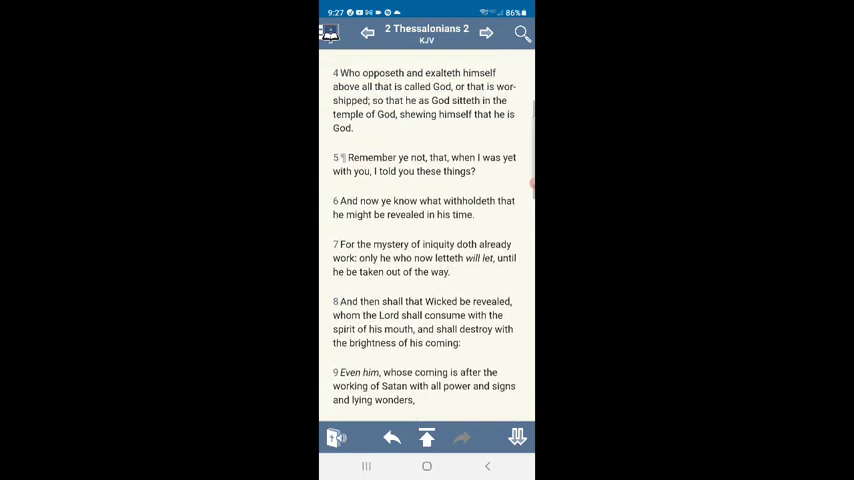
{"action": "scroll", "scroll_direction": "up", "scroll_amount": 3}
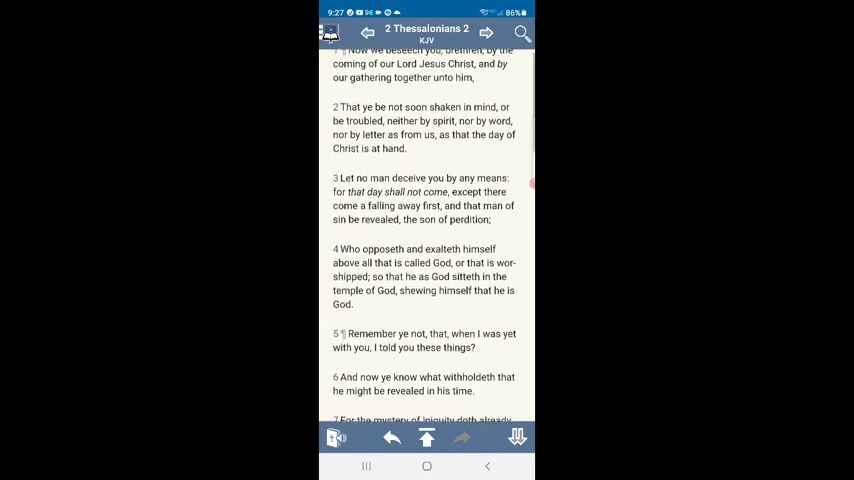
{"action": "scroll", "scroll_direction": "up", "scroll_amount": 3}
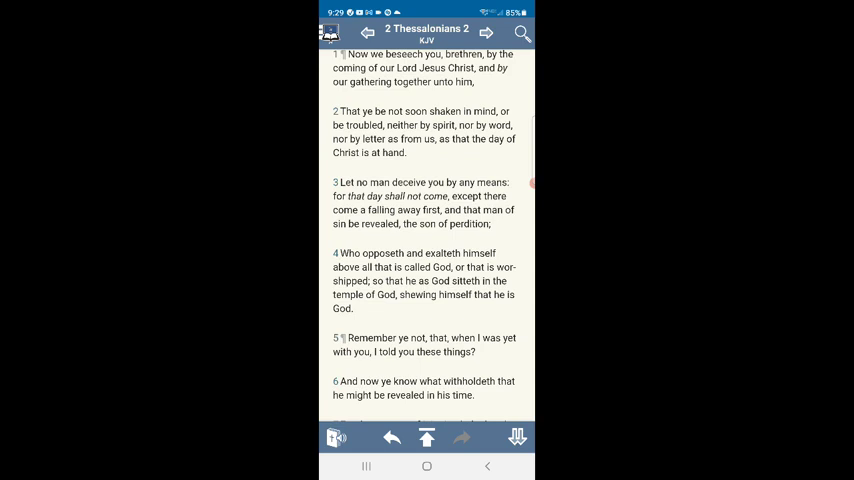
{"action": "left_click", "coordinate": [520, 32]}
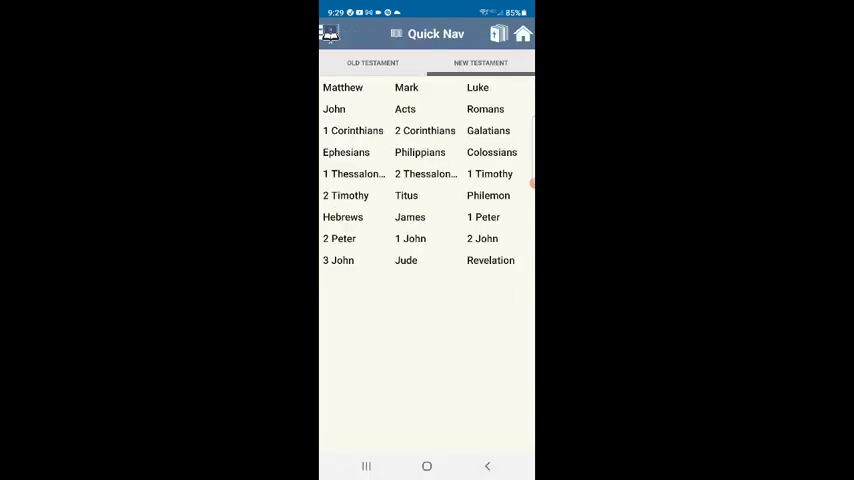
Step: Switch Quick Nav to the Old Testament, choose Ezekiel and open chapter 28
{"action": "left_click", "coordinate": [372, 62]}
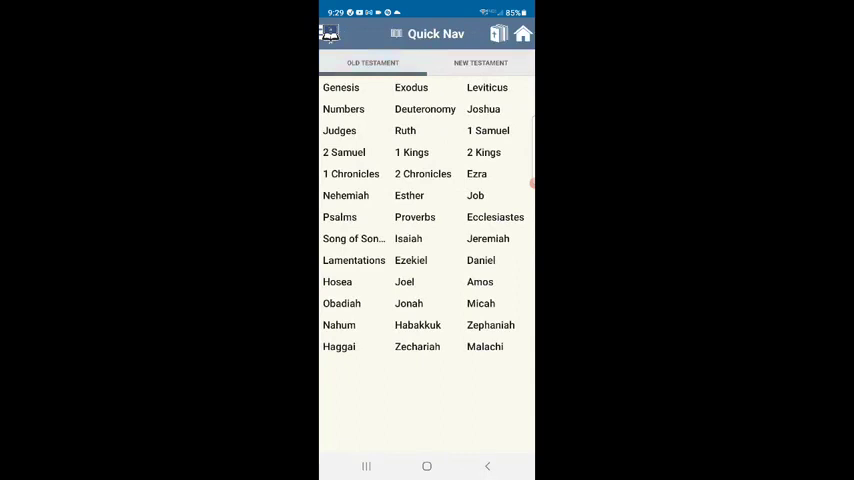
{"action": "left_click", "coordinate": [412, 260]}
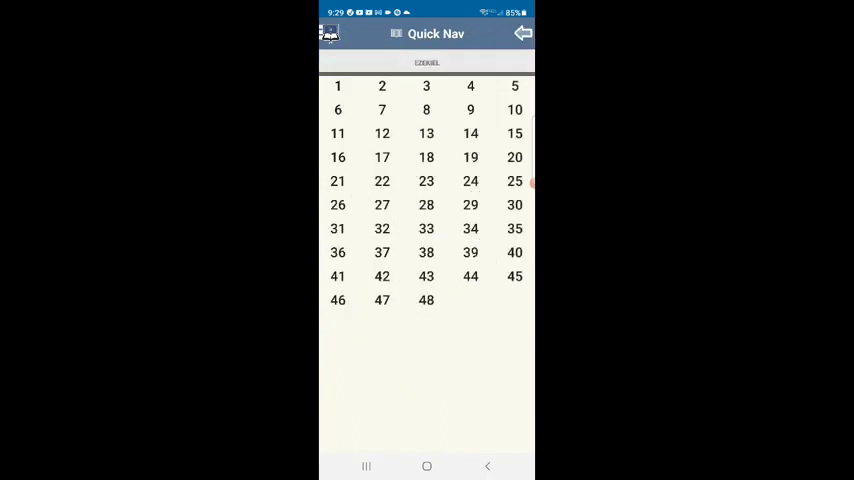
{"action": "left_click", "coordinate": [426, 204]}
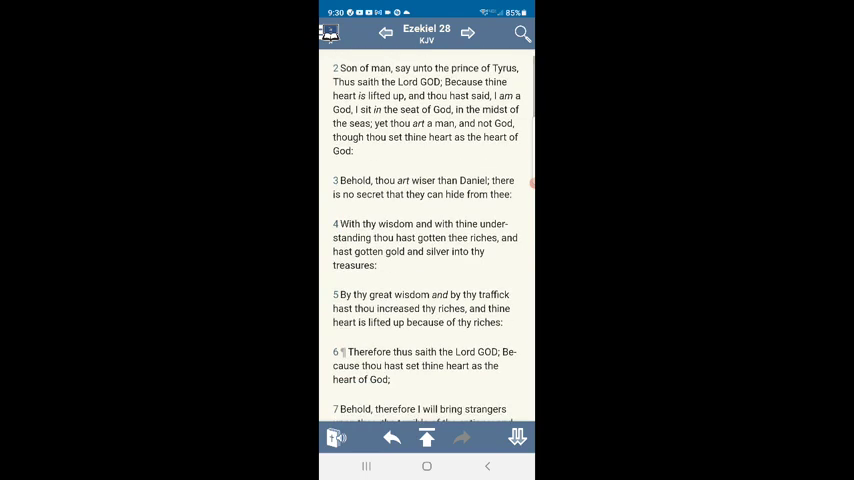
Step: Switch to the Moon Shining video tab and play it past the one-minute mark
{"action": "left_click", "coordinate": [428, 466]}
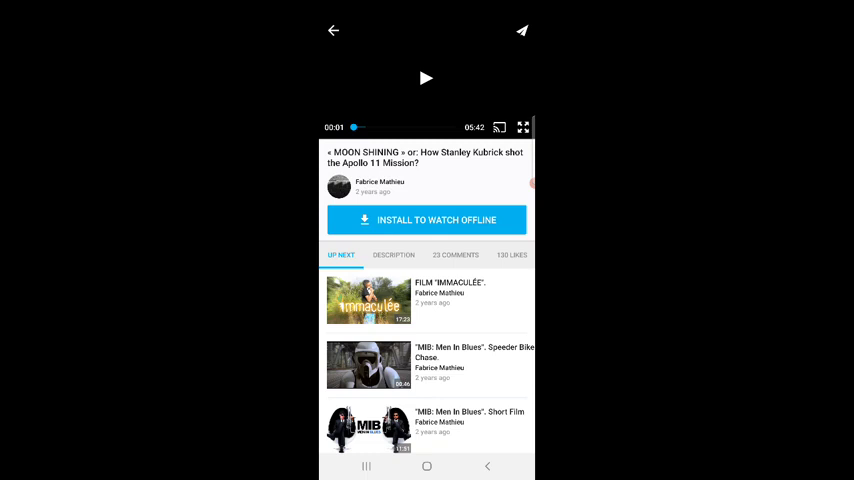
{"action": "left_click", "coordinate": [426, 78]}
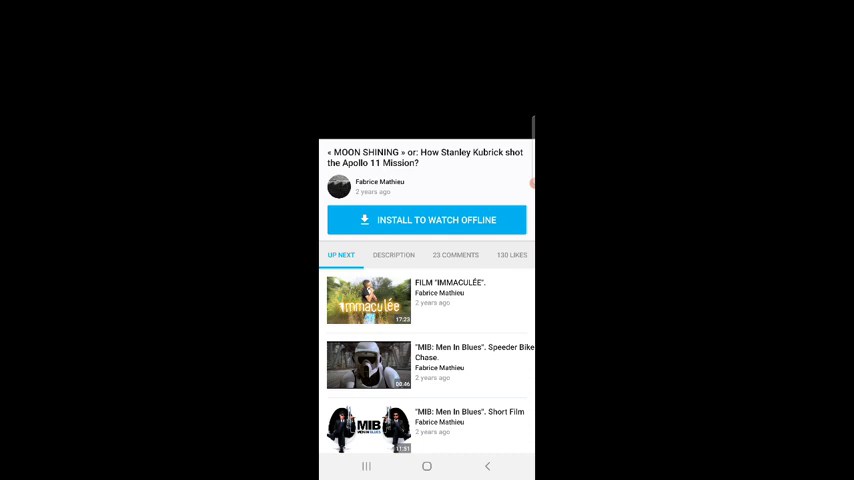
{"action": "left_click", "coordinate": [428, 90]}
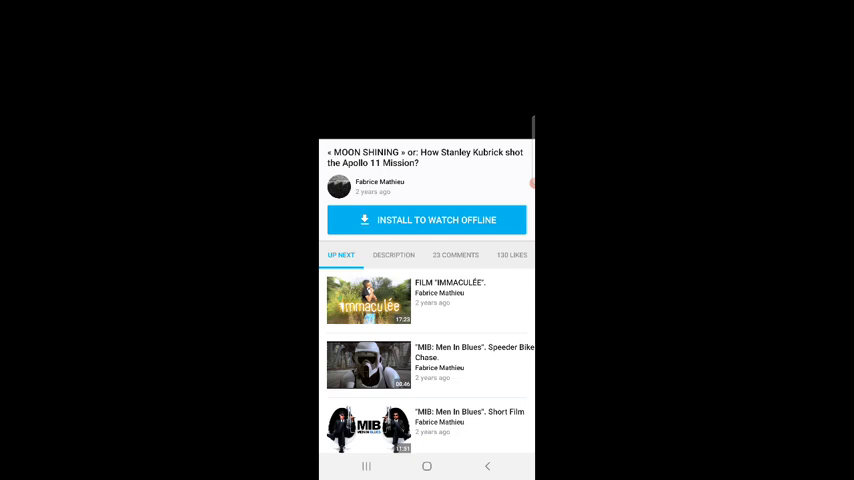
{"action": "left_click", "coordinate": [428, 78]}
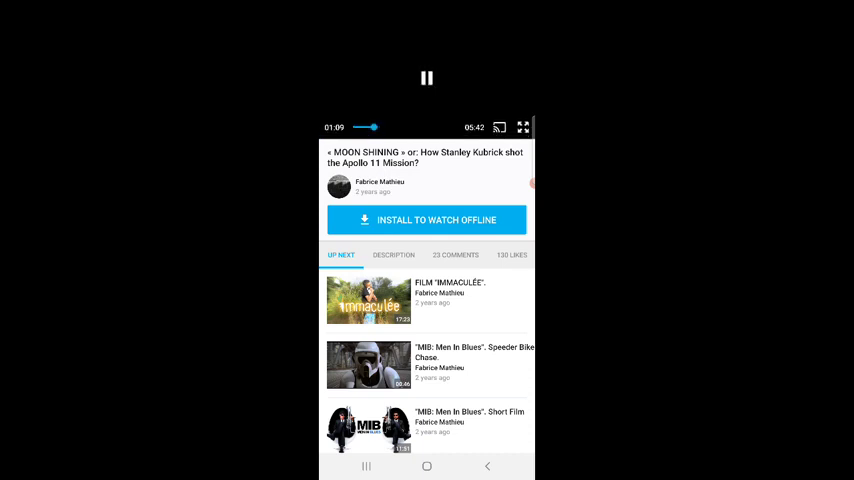
Step: Pause the video just past one minute and return to Ezekiel 28 in the Bible app
{"action": "left_click", "coordinate": [426, 78]}
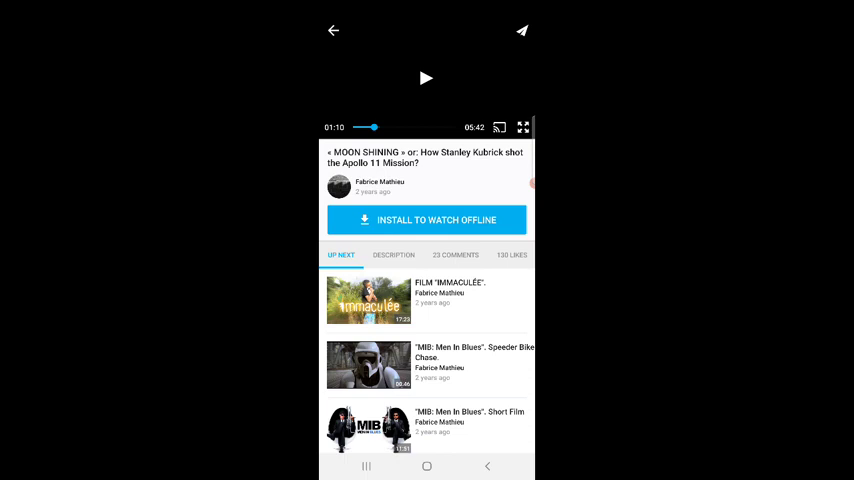
{"action": "left_click", "coordinate": [426, 78]}
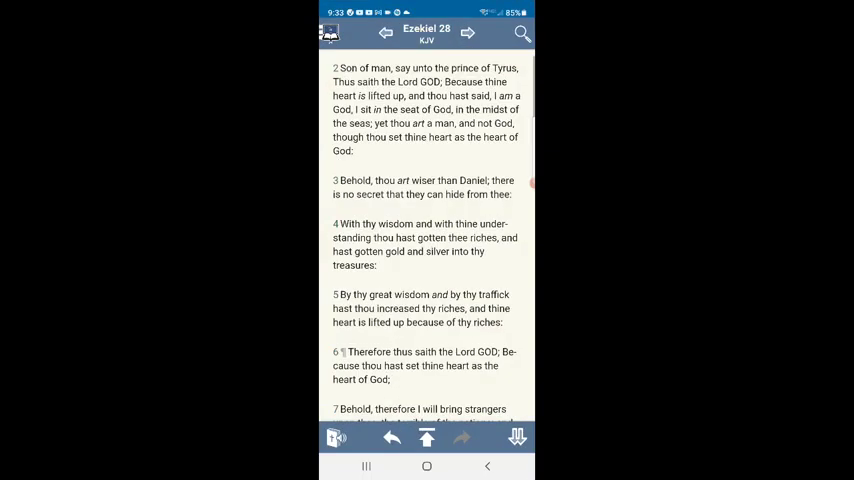
Step: Relaunch the Blue Letter Bible app so its splash screen appears
{"action": "left_click", "coordinate": [520, 32]}
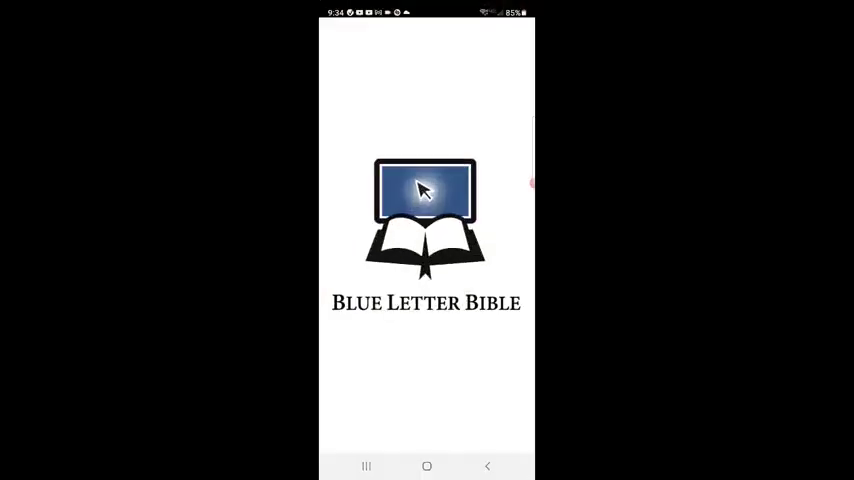
Step: Return to the Moon Shining video, play it on with pauses, and leave it paused at about 2:25
{"action": "left_click", "coordinate": [366, 466]}
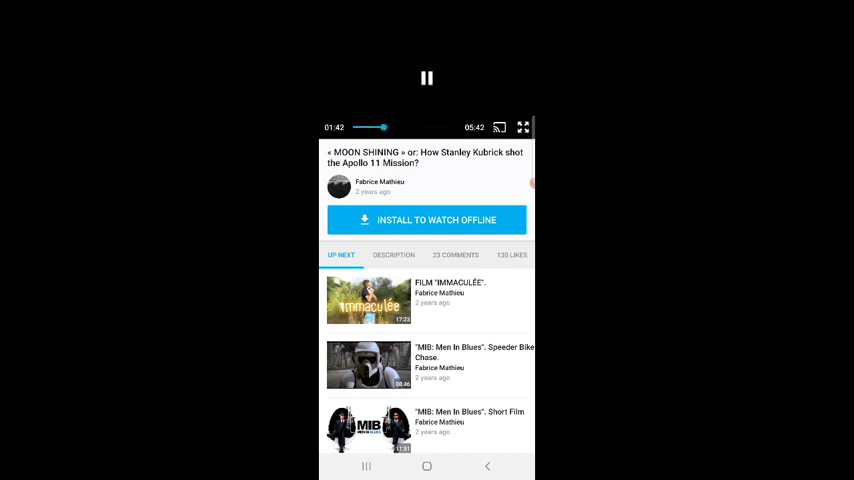
{"action": "left_click", "coordinate": [426, 78]}
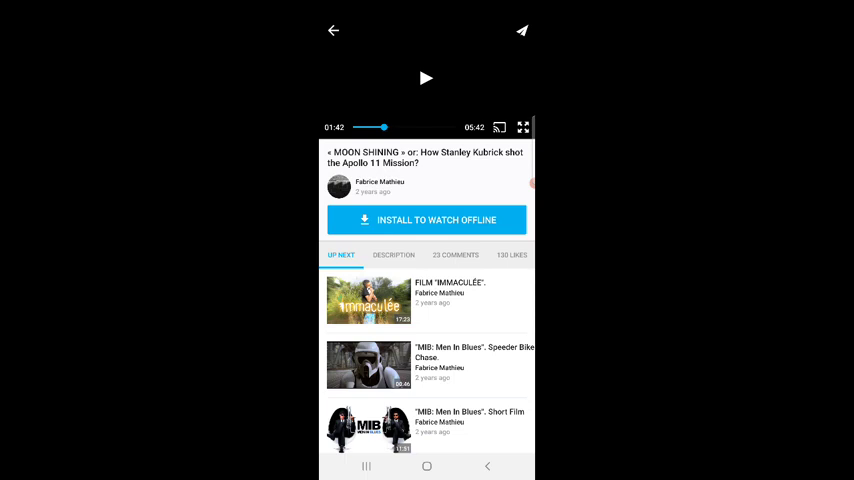
{"action": "left_click", "coordinate": [426, 78]}
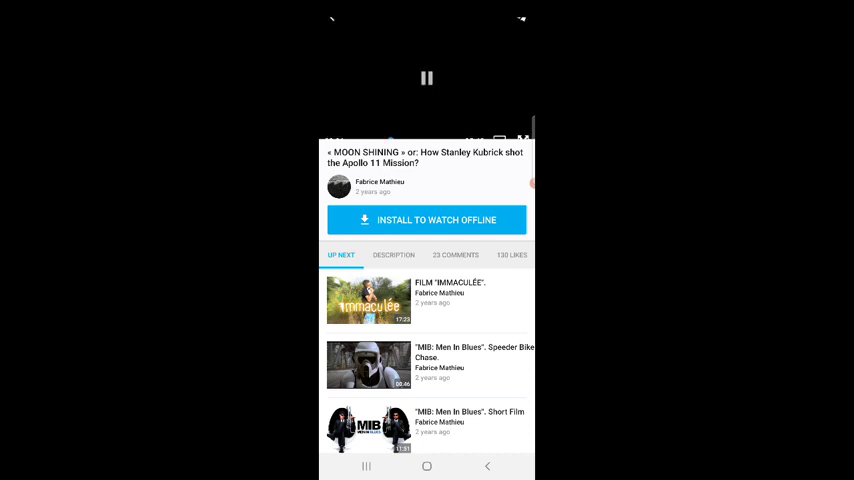
{"action": "left_click", "coordinate": [426, 78]}
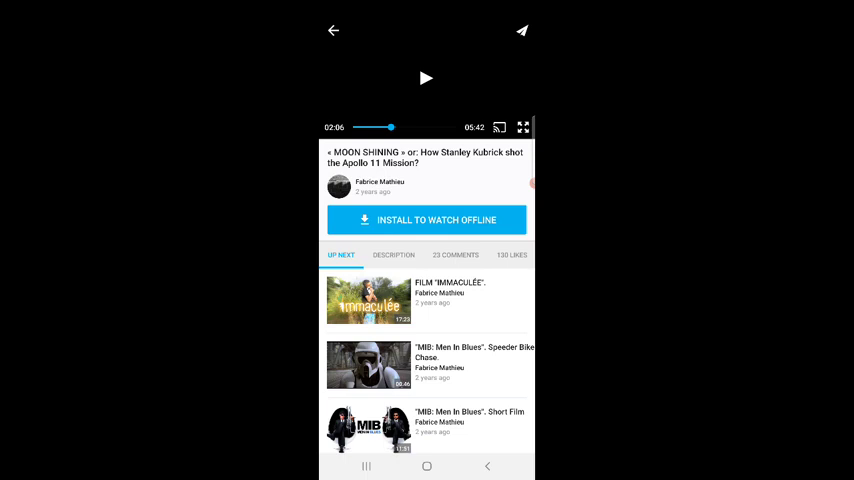
{"action": "left_click", "coordinate": [426, 78]}
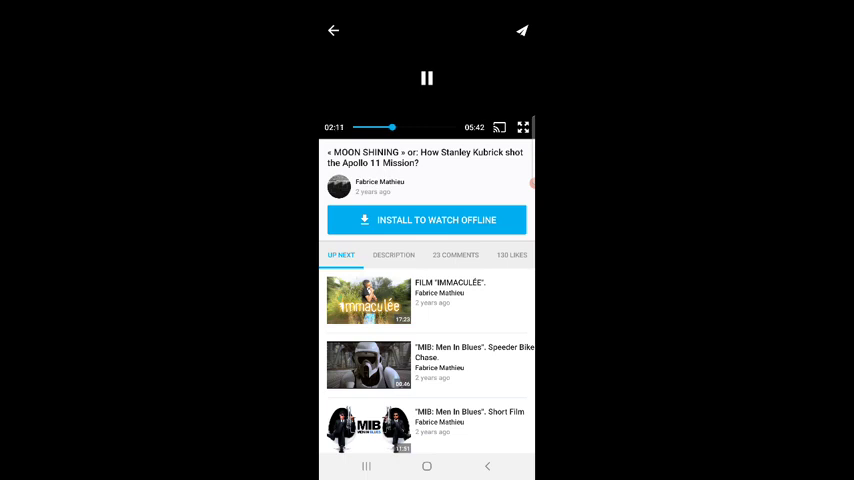
{"action": "left_click", "coordinate": [428, 90]}
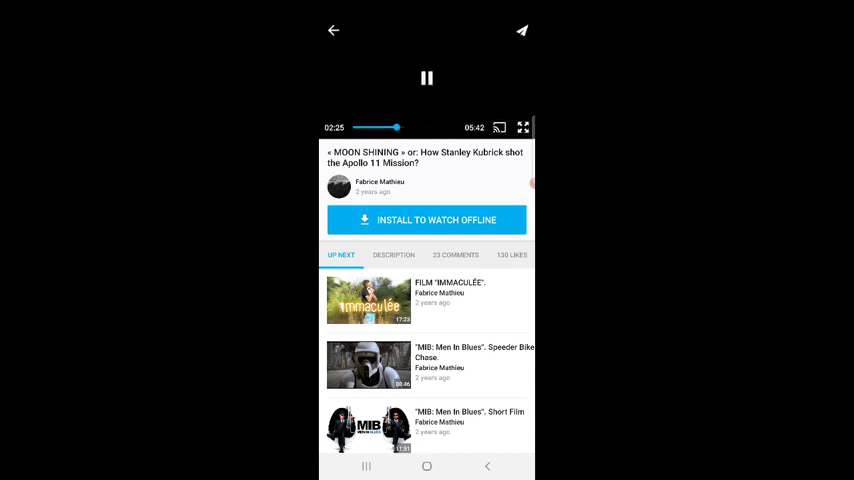
{"action": "left_click", "coordinate": [426, 78]}
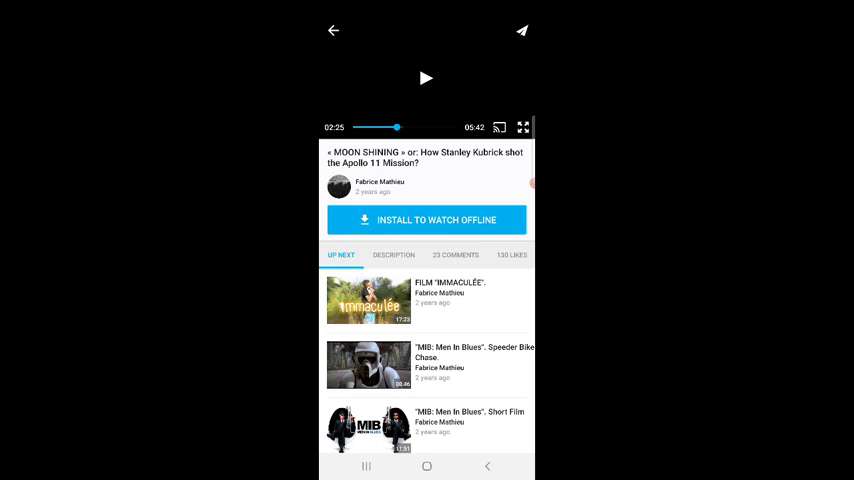
Step: Resume the Moon Shining video and let it play past the three-minute mark
{"action": "left_click", "coordinate": [426, 78]}
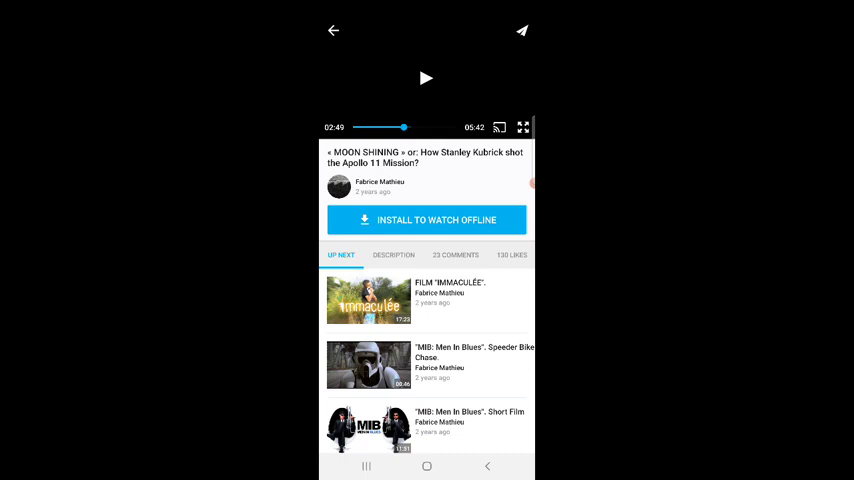
{"action": "left_click", "coordinate": [426, 78]}
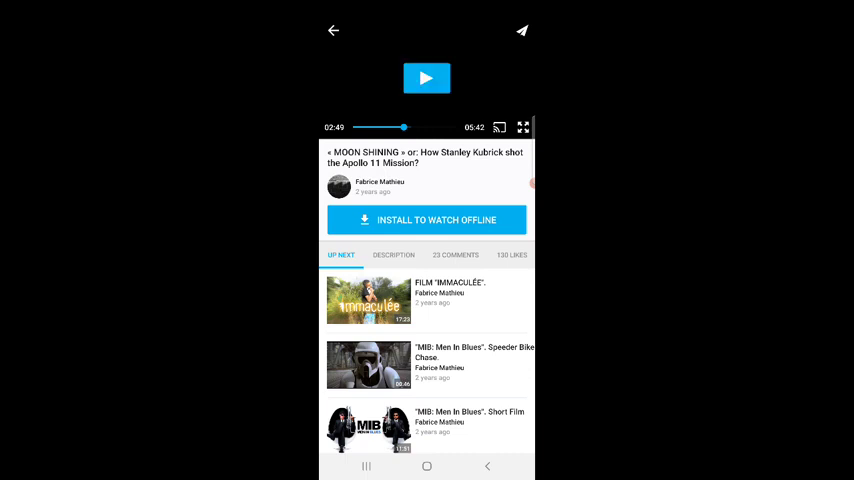
{"action": "left_click", "coordinate": [428, 78]}
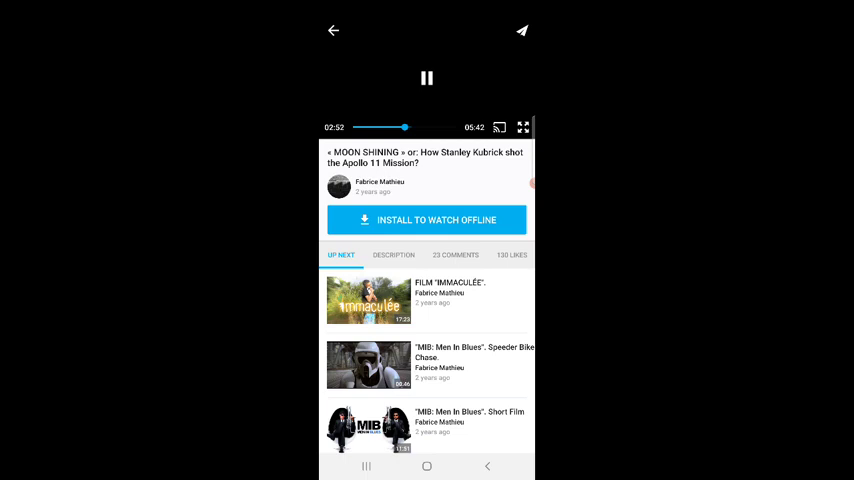
{"action": "left_click", "coordinate": [428, 80]}
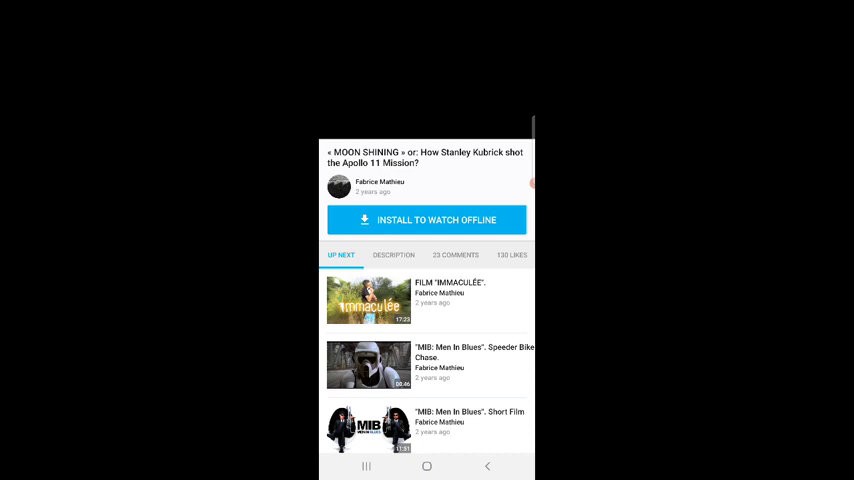
Step: Resume the video from about 4:11 and let it play past five minutes
{"action": "left_click", "coordinate": [426, 78]}
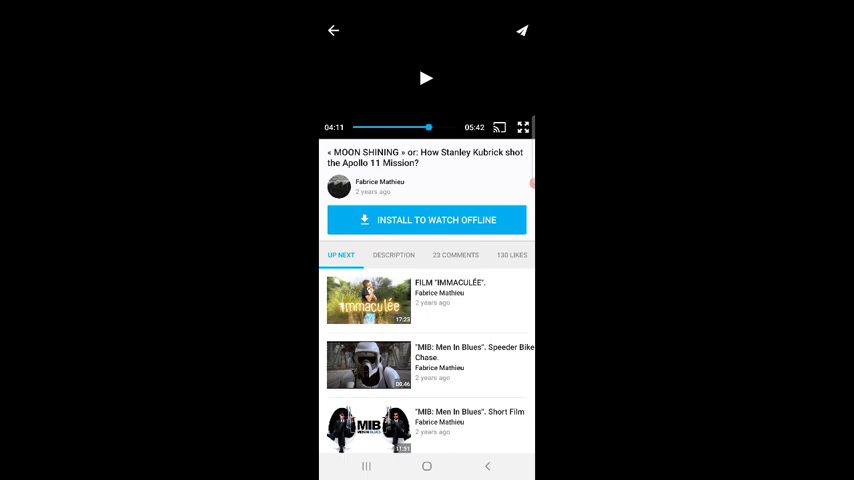
{"action": "left_click", "coordinate": [426, 78]}
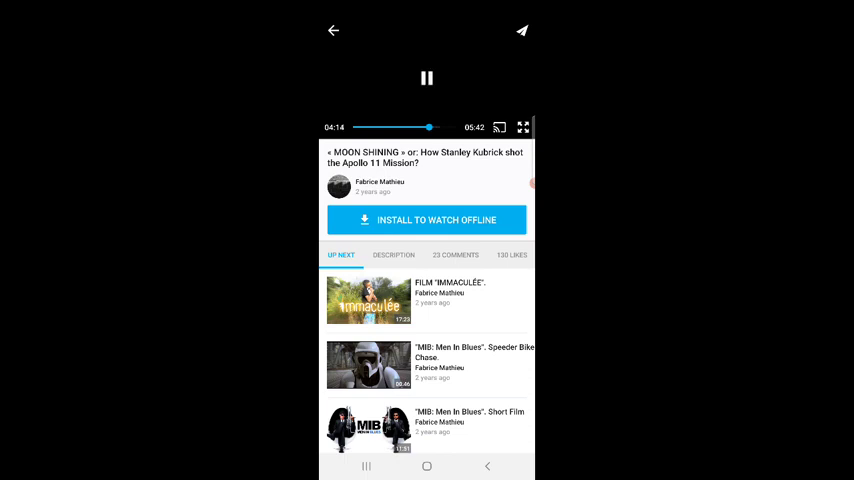
{"action": "left_click", "coordinate": [426, 78]}
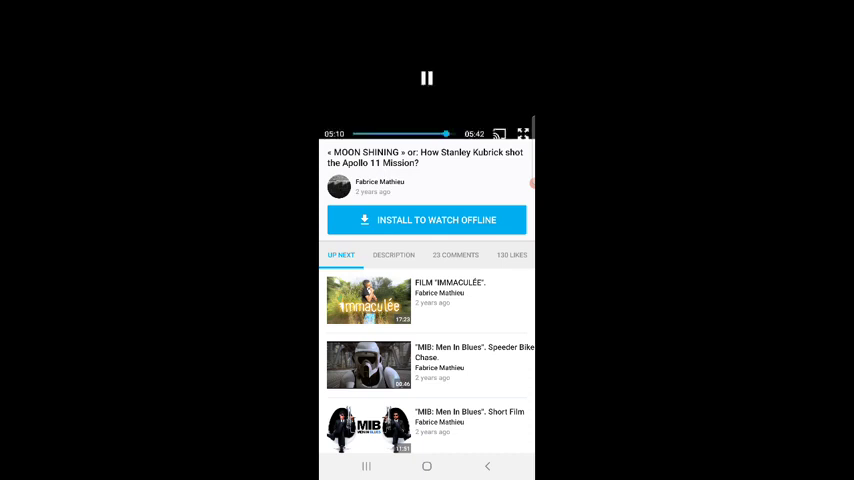
Step: Switch back to the Bible app via recents and scroll through Isaiah 47 KJV to verse 13
{"action": "left_click", "coordinate": [428, 78]}
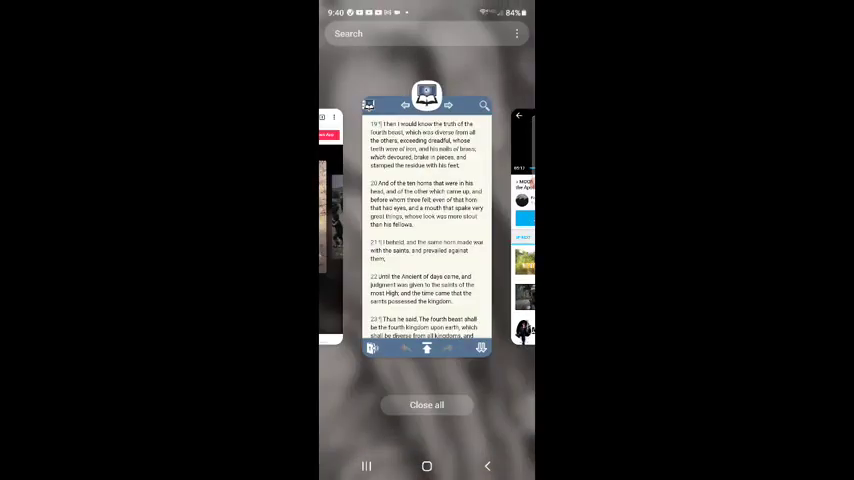
{"action": "left_click", "coordinate": [426, 230]}
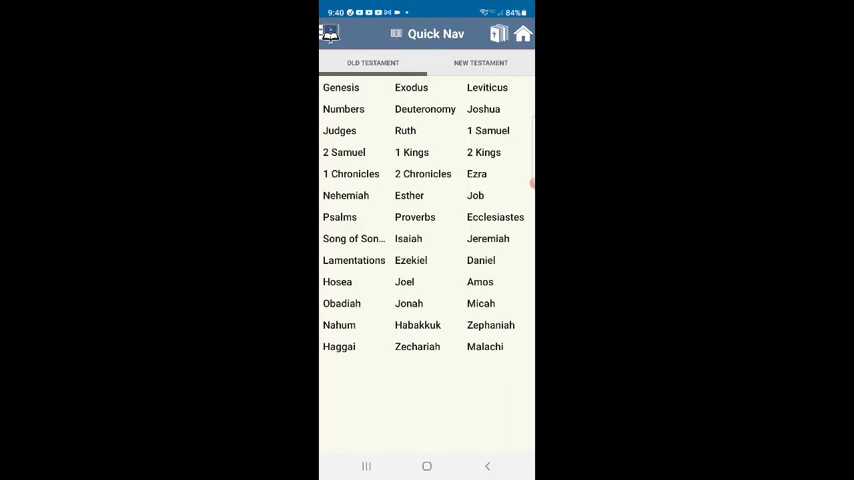
{"action": "left_click", "coordinate": [408, 238]}
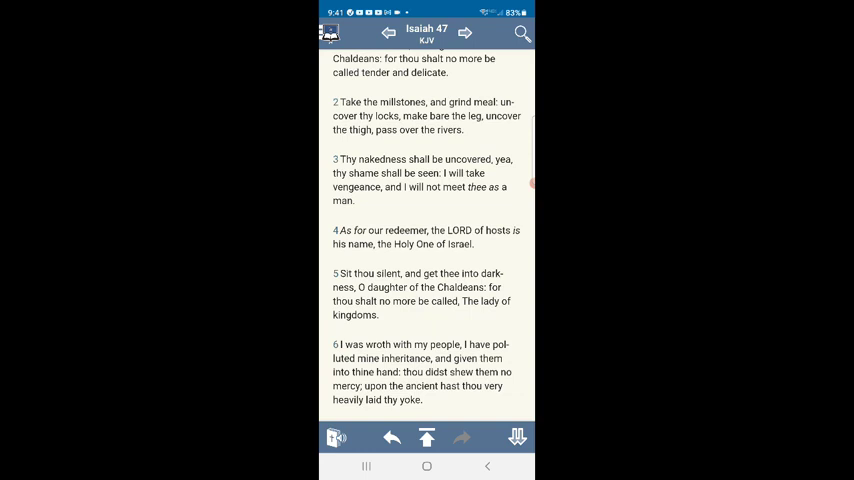
{"action": "scroll", "scroll_direction": "down", "scroll_amount": 3}
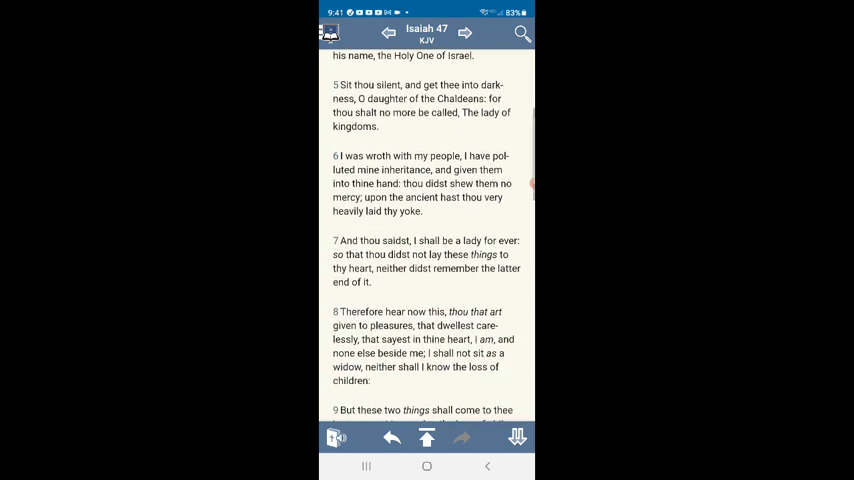
{"action": "scroll", "scroll_direction": "down", "scroll_amount": 3}
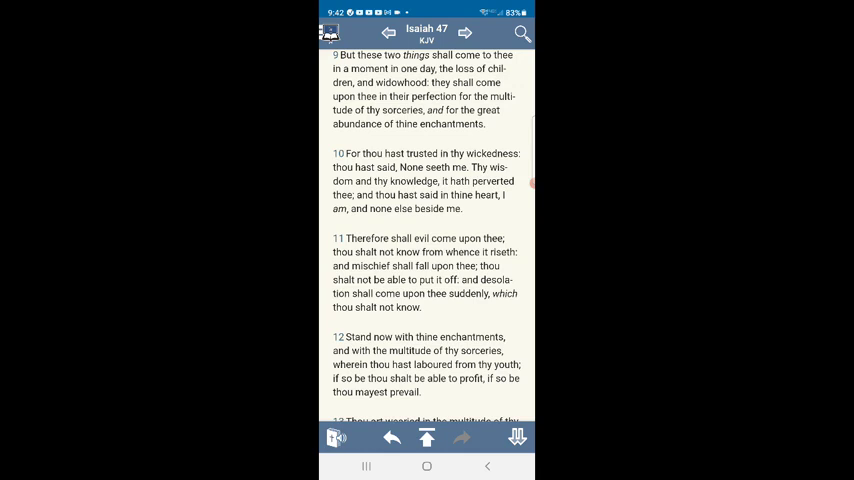
{"action": "scroll", "scroll_direction": "up", "scroll_amount": 3}
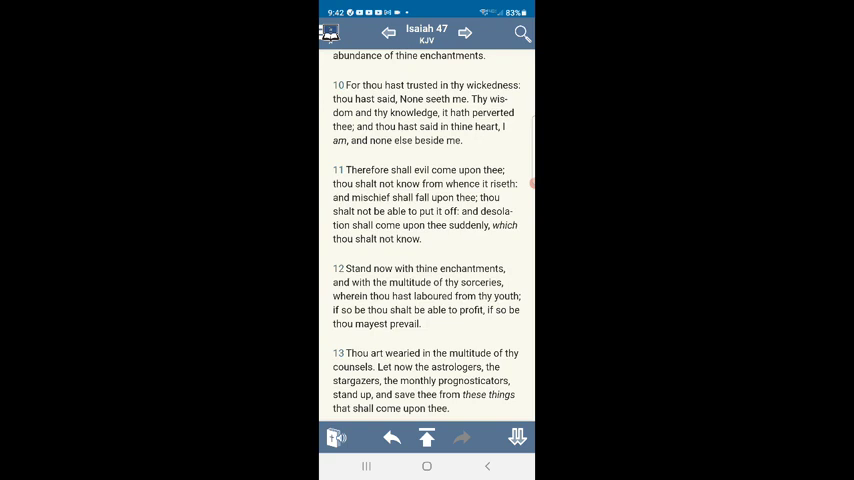
{"action": "scroll", "scroll_direction": "up", "scroll_amount": 3}
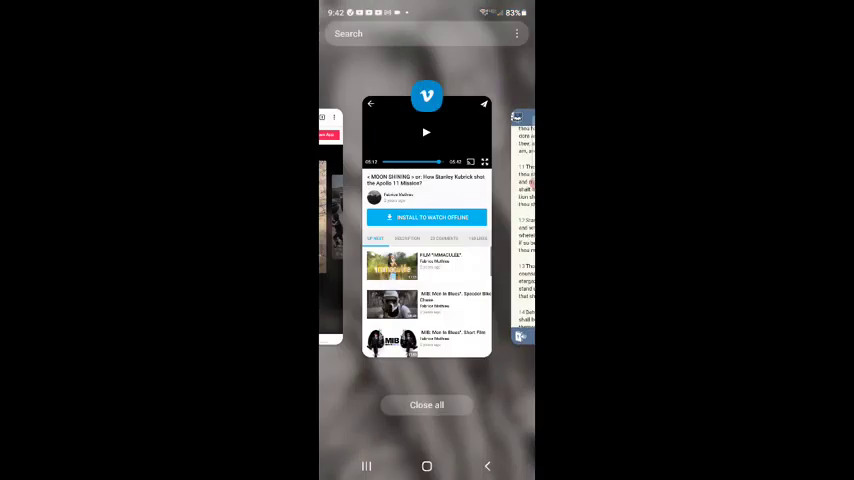
Step: Return to the Moon Shining video from recents, pause it and seek back to about 03:02
{"action": "left_click", "coordinate": [426, 230]}
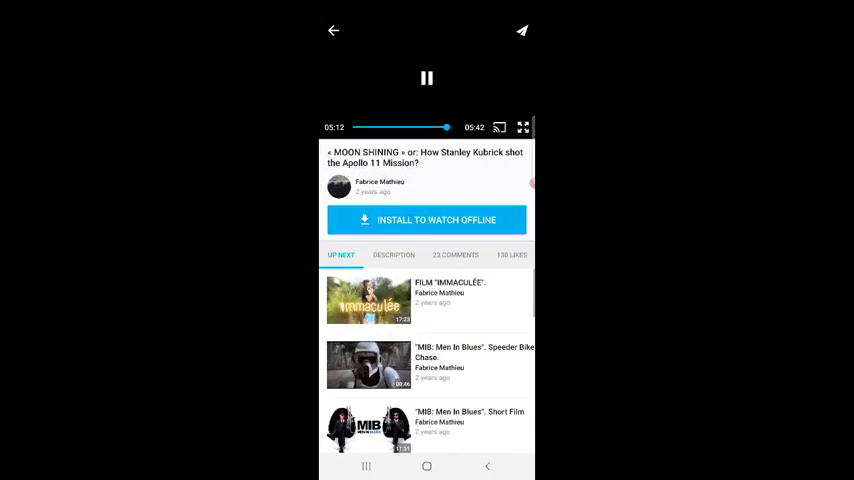
{"action": "left_click", "coordinate": [426, 78]}
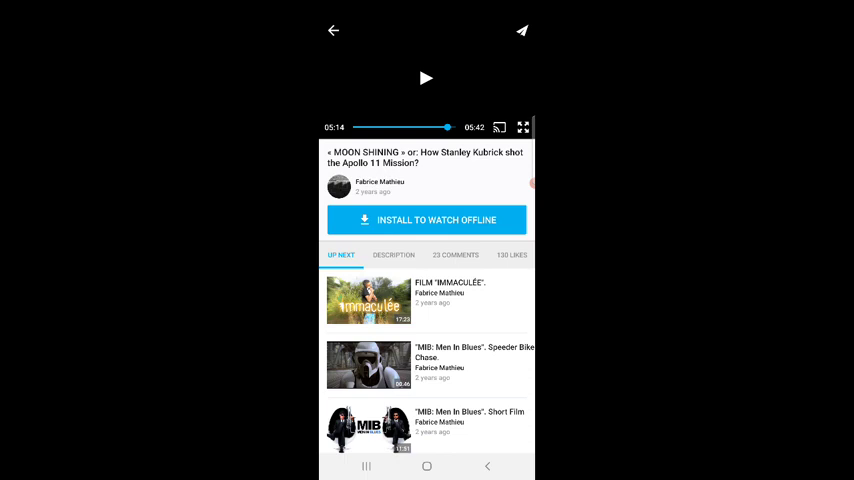
{"action": "left_click", "coordinate": [426, 78]}
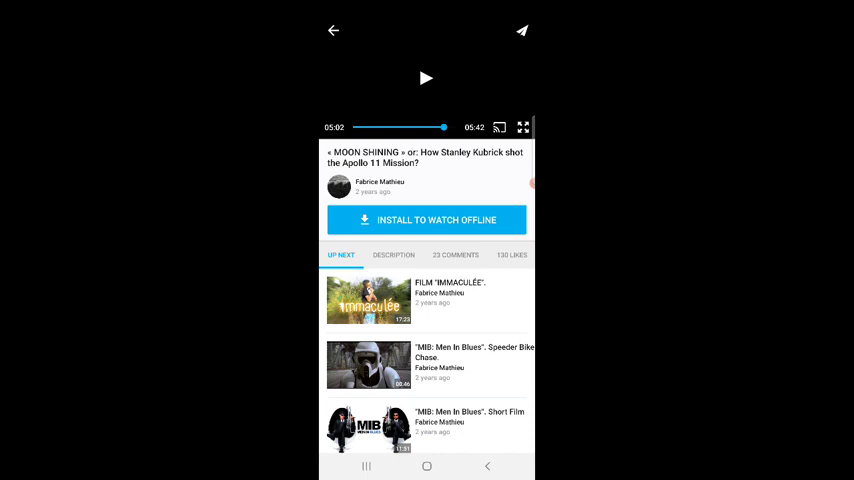
Step: Play further into the video, pausing and resuming, then leave it paused at about 03:33
{"action": "left_click", "coordinate": [426, 78]}
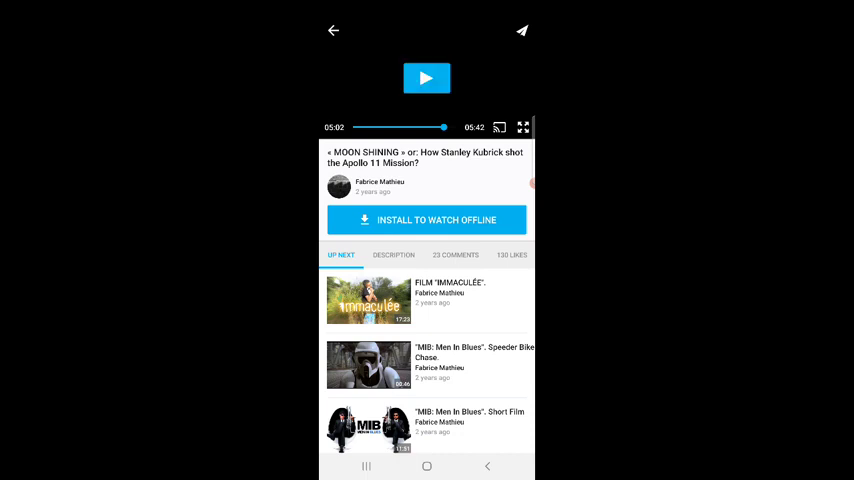
{"action": "left_click", "coordinate": [428, 78]}
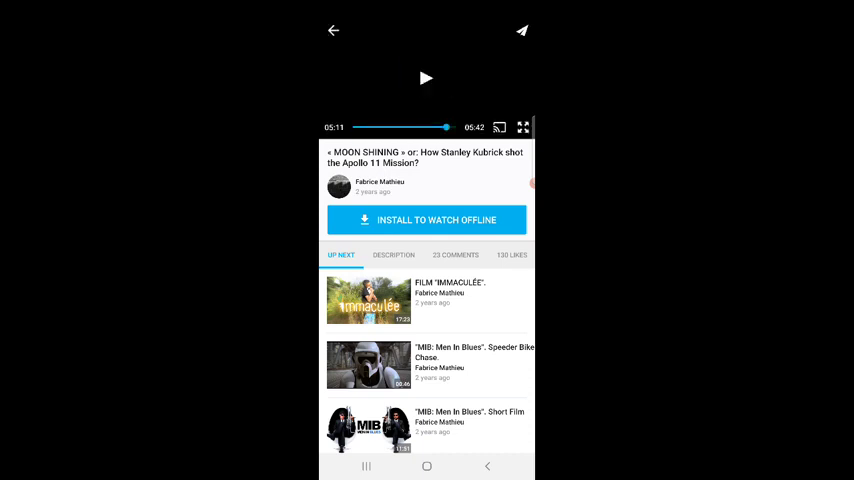
{"action": "left_click", "coordinate": [426, 78]}
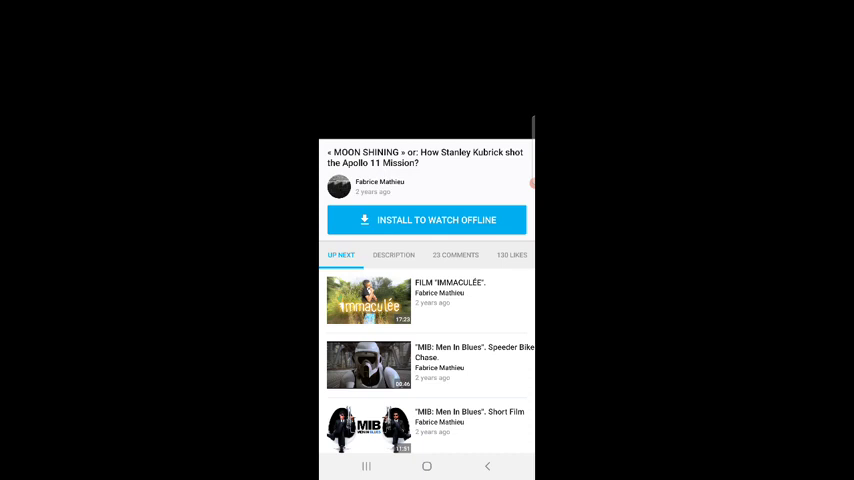
{"action": "left_click", "coordinate": [428, 78]}
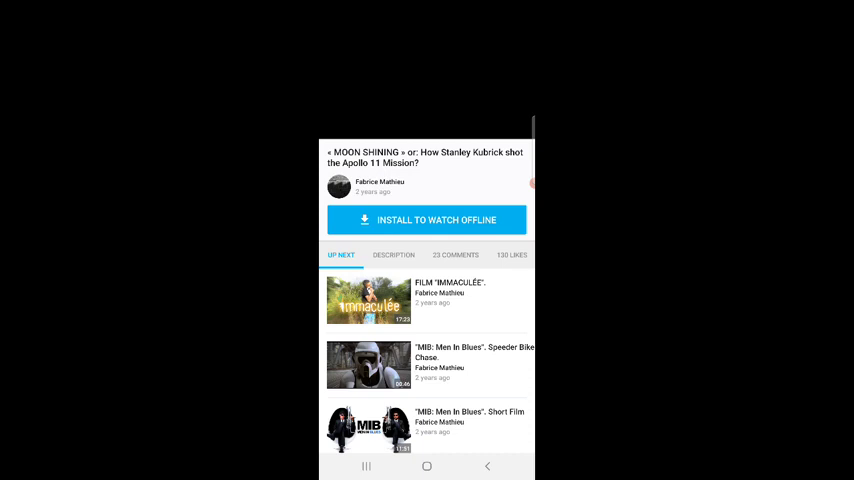
{"action": "left_click", "coordinate": [426, 78]}
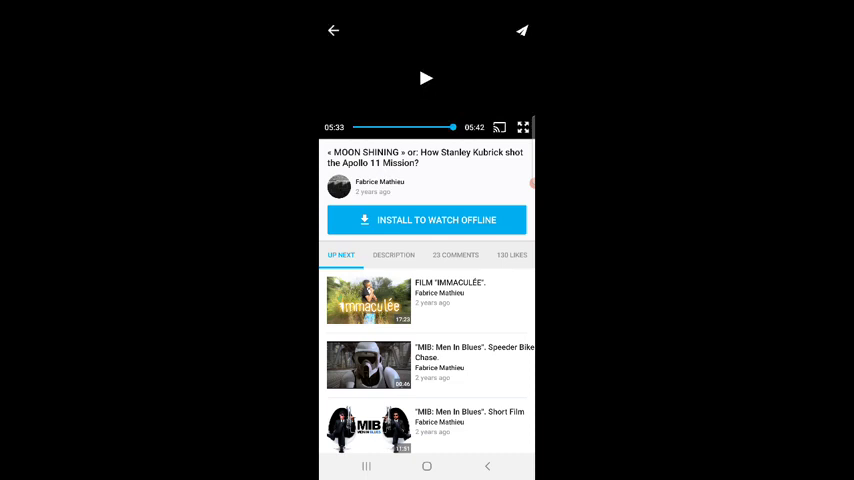